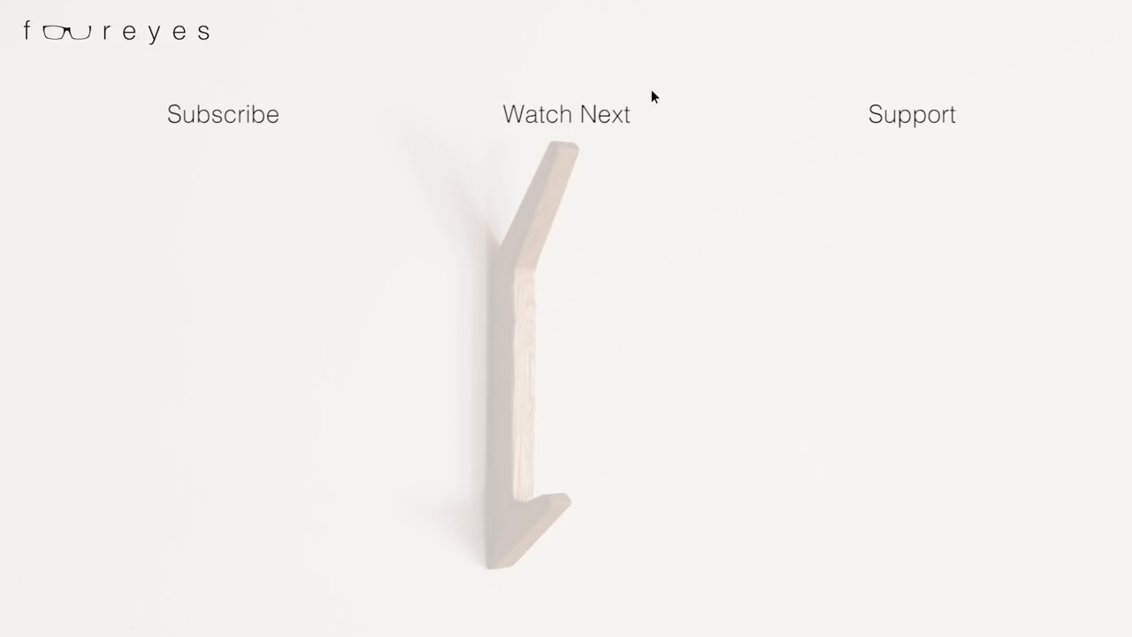
mouse_move(278, 139)
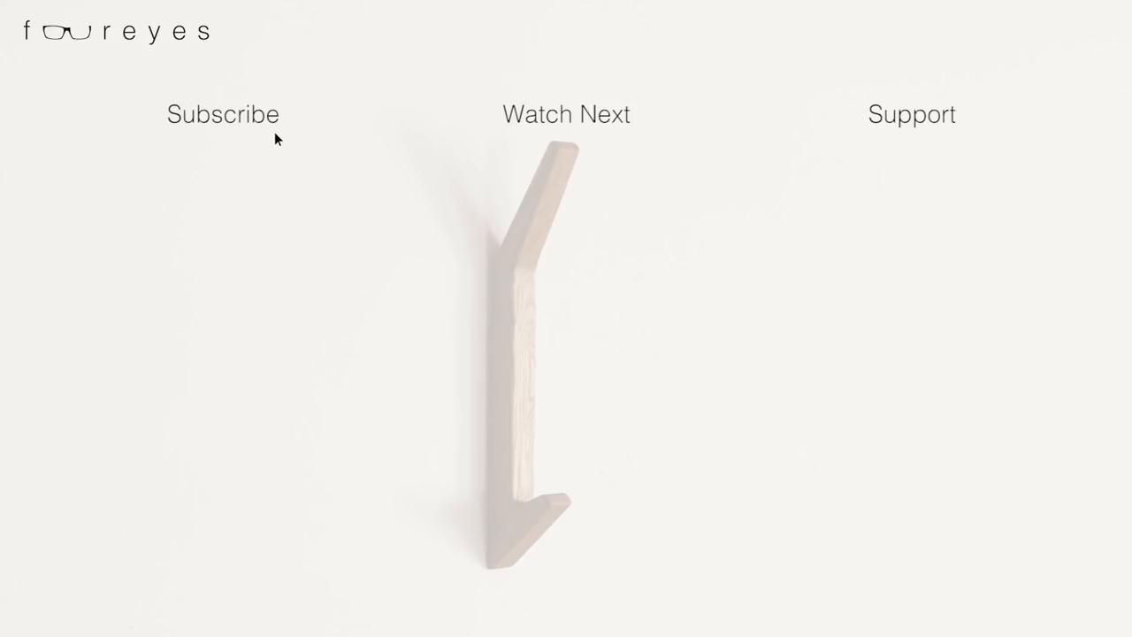